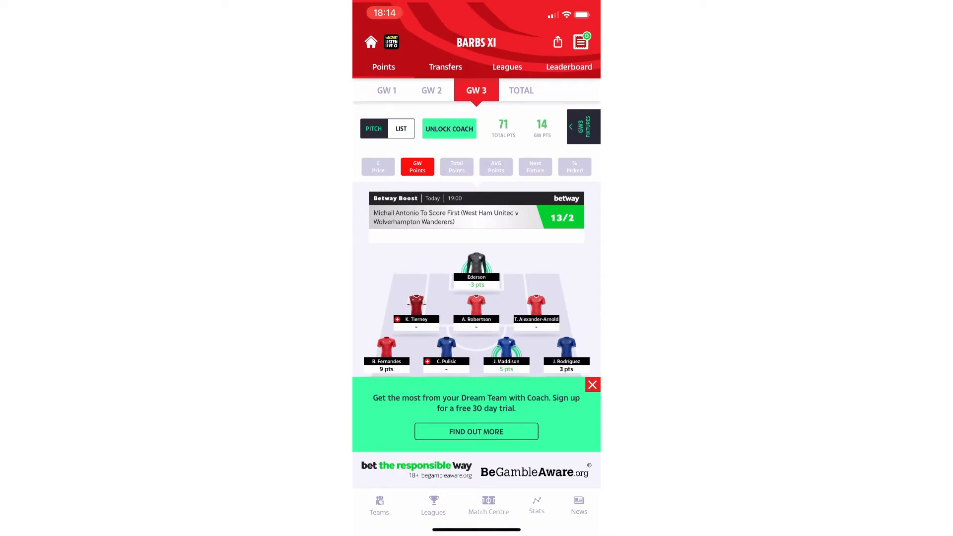
- Show Barbs XI Gameweek 2 points and dismiss the coach trial promo banner
left_click(431, 90)
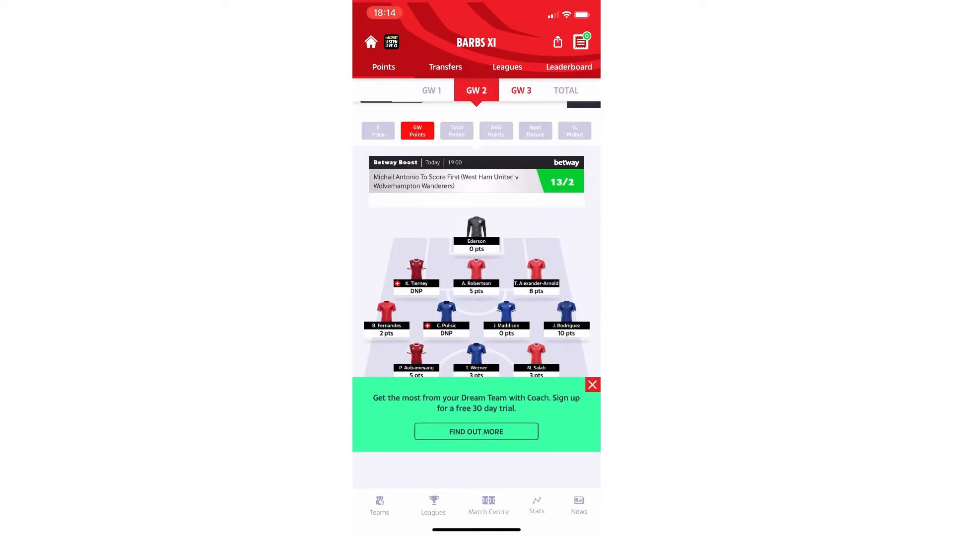
left_click(592, 385)
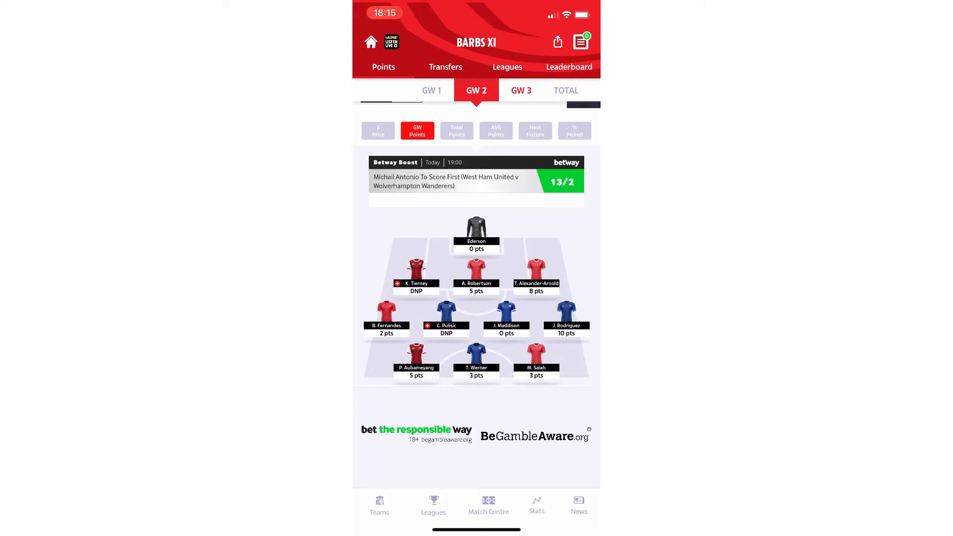
- Check Barbs XI's 71 total season points, then view its leagues and rankings
left_click(568, 67)
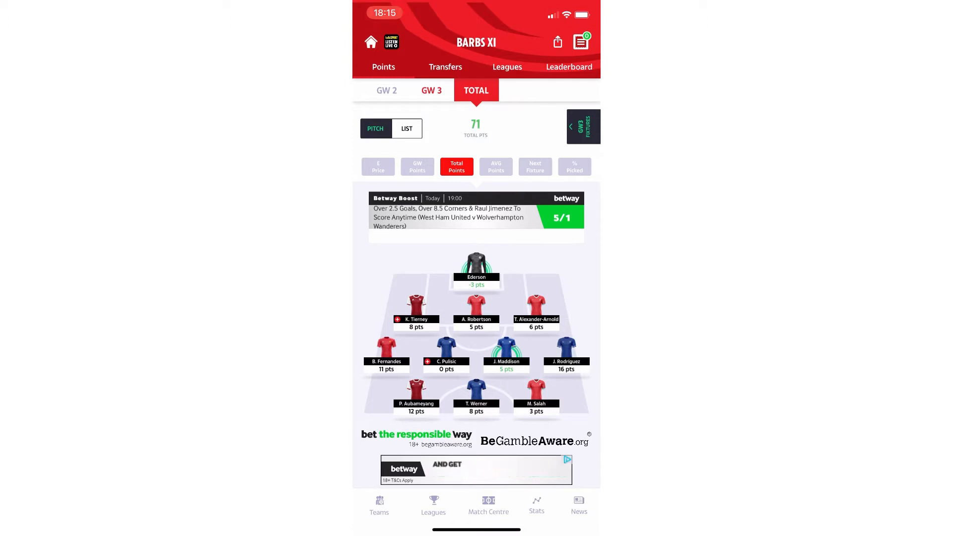
left_click(445, 67)
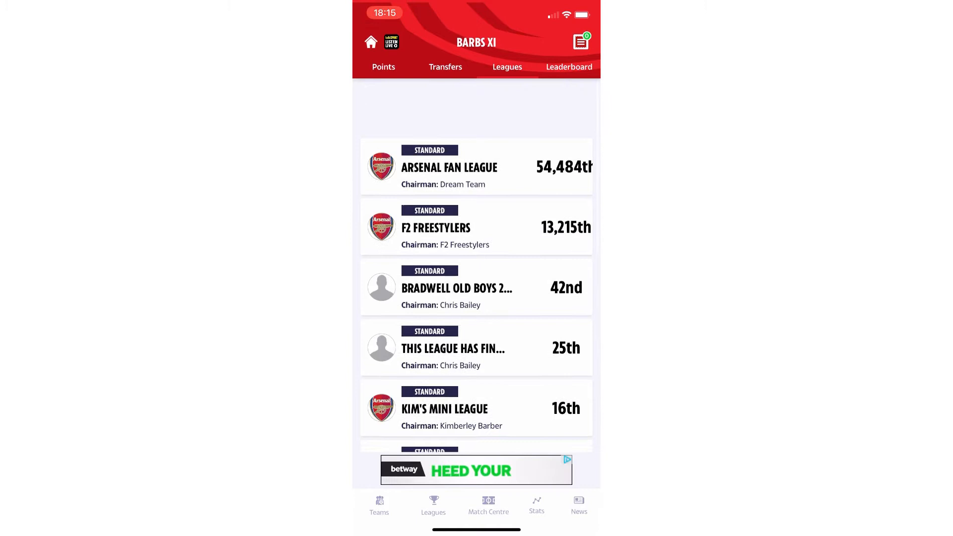
scroll("down", 3)
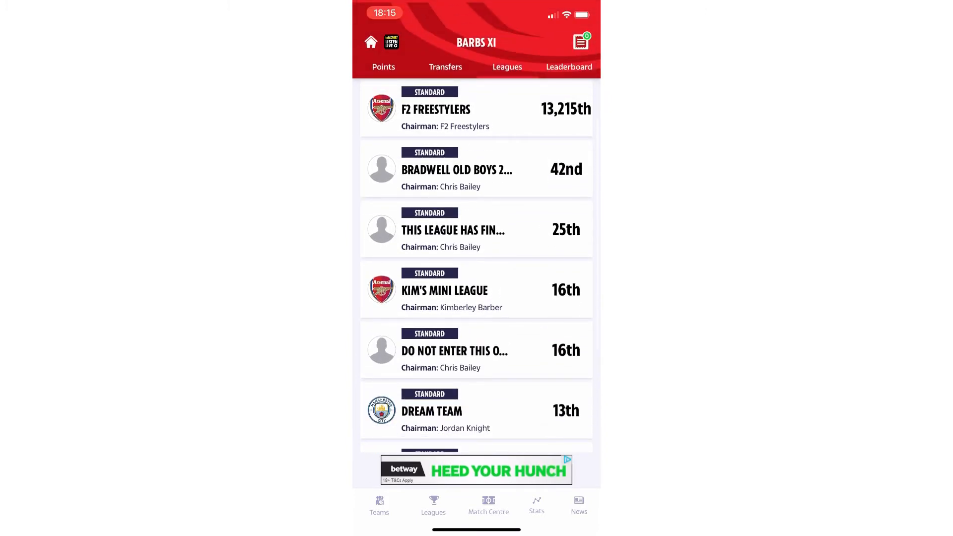
left_click(444, 289)
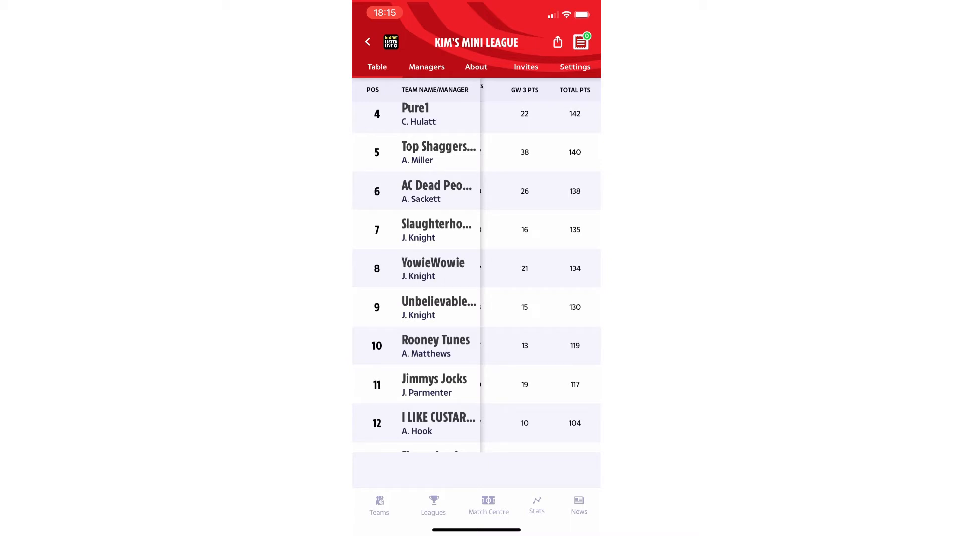
scroll("down", 3)
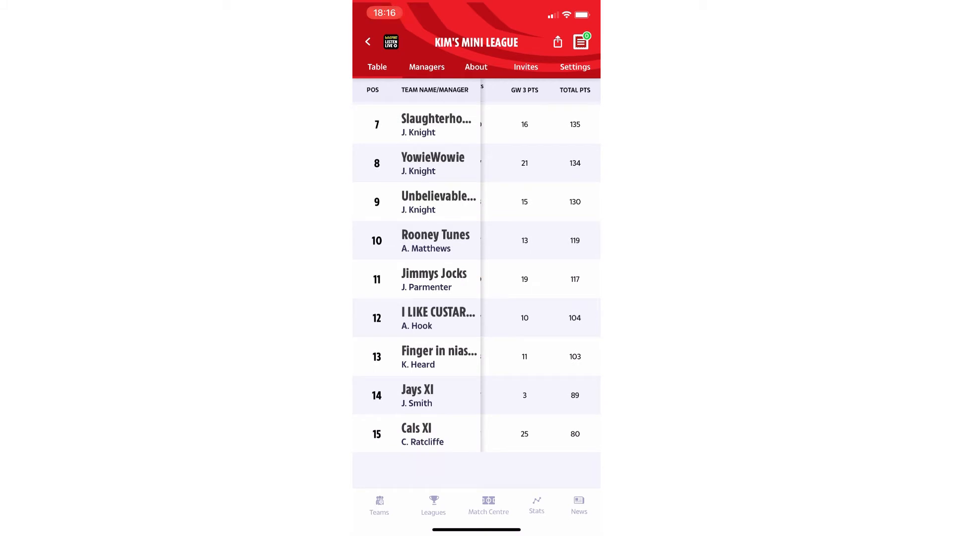
scroll("down", 3)
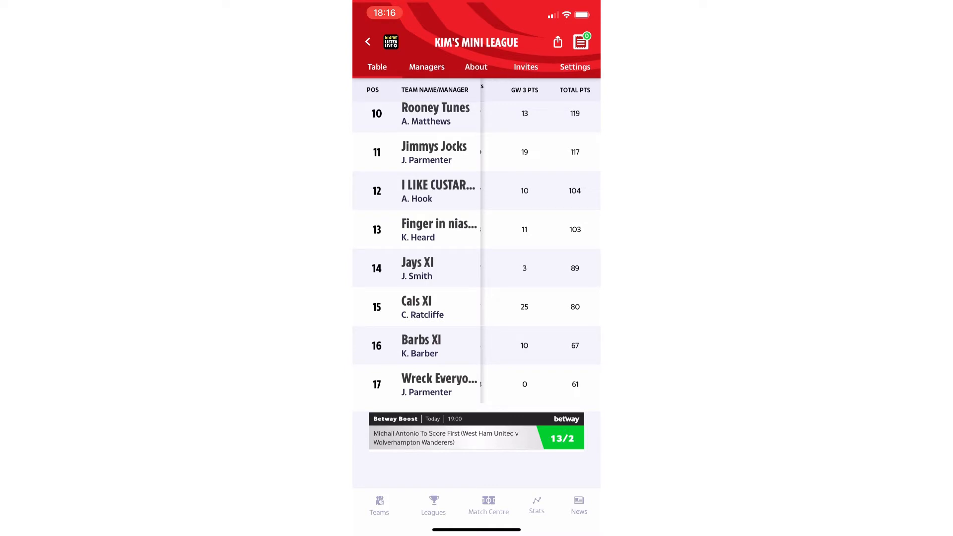
scroll("down", 3)
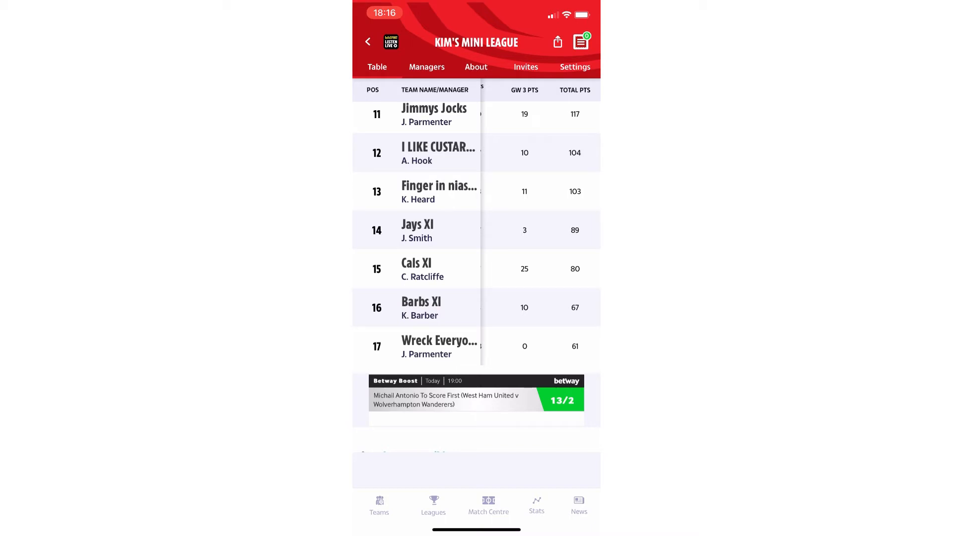
scroll("down", 3)
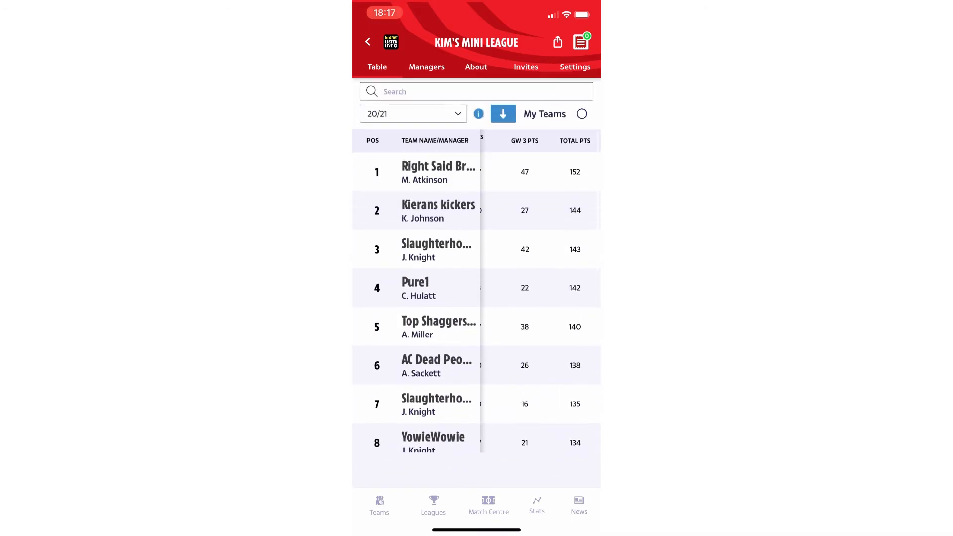
- Open Match Centre showing Game Week 3, with Man City 2–5 Leicester
scroll("down", 3)
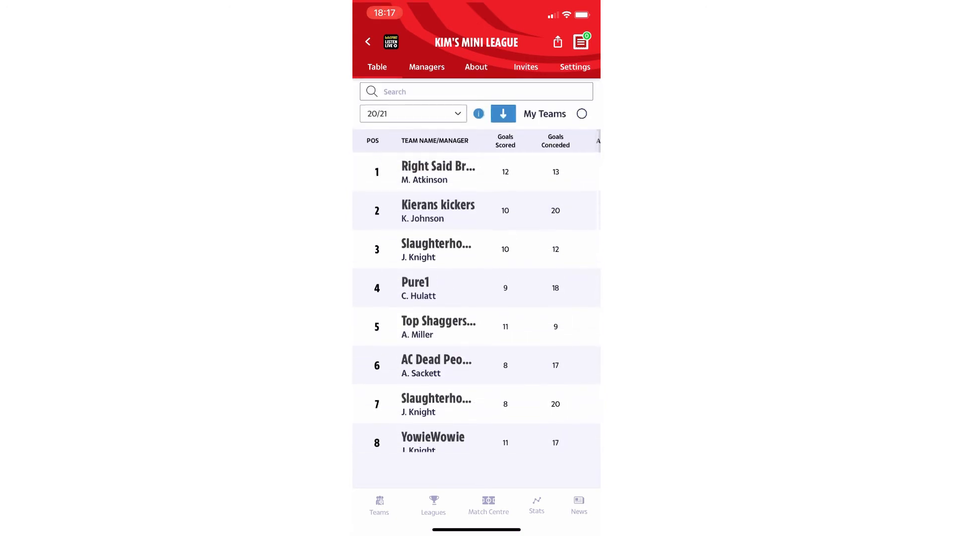
left_click(487, 507)
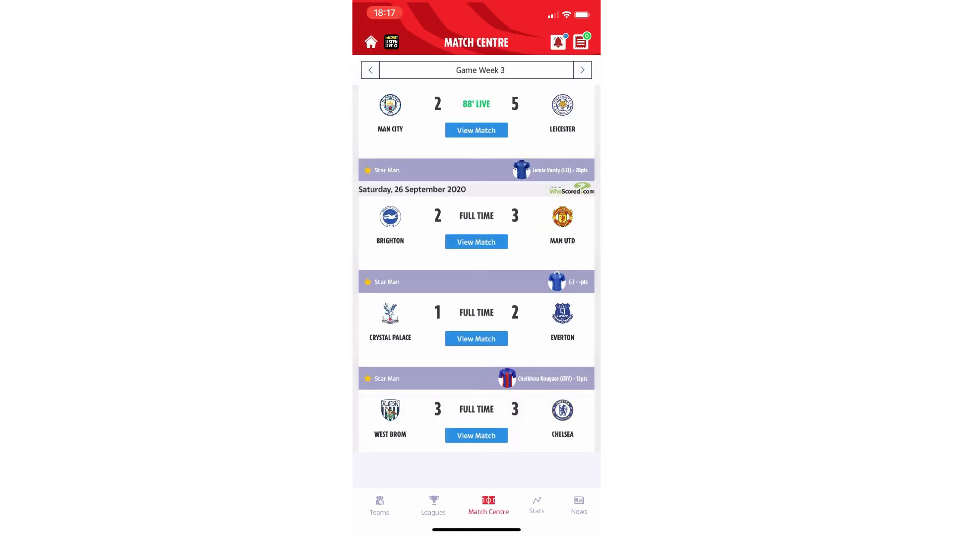
- Switch Match Centre to Game Week 2 and scroll through its fixtures
left_click(369, 70)
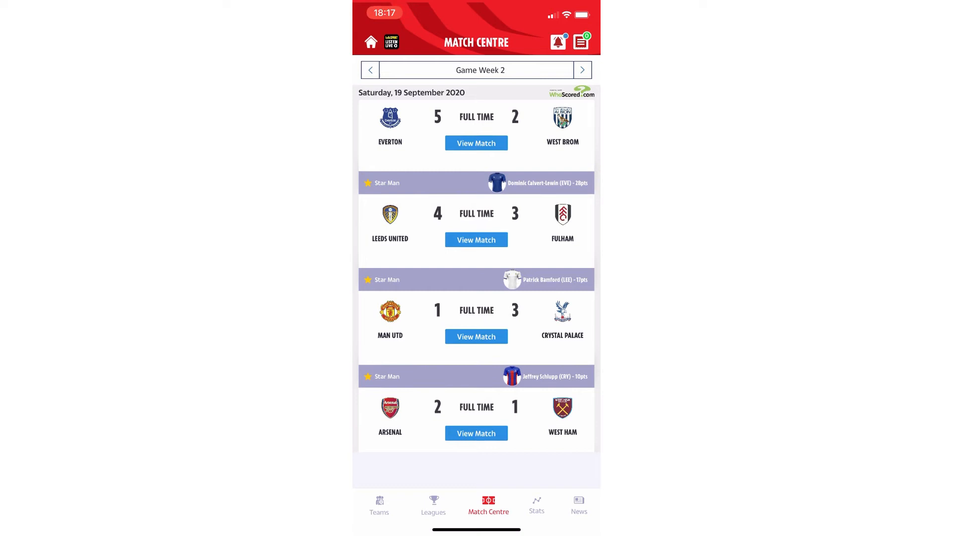
scroll("down", 3)
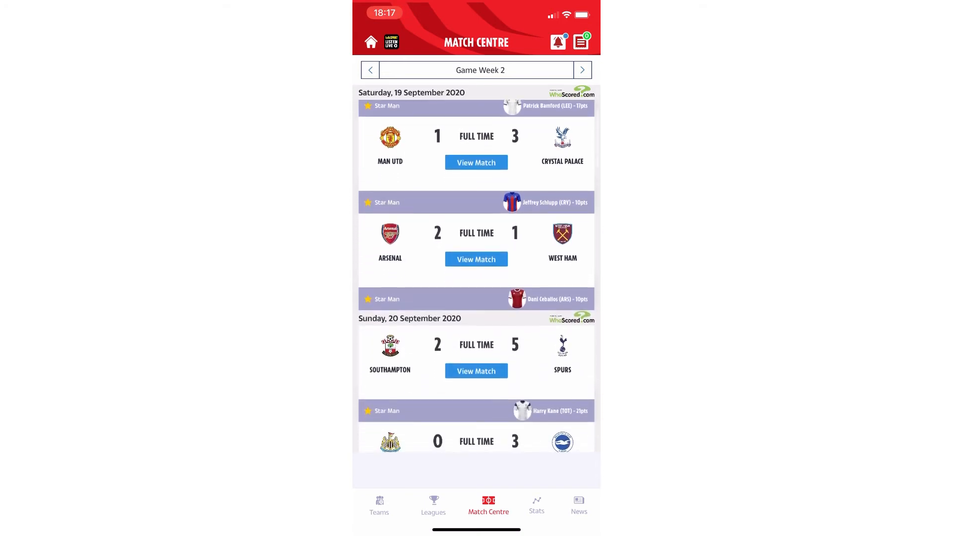
scroll("down", 3)
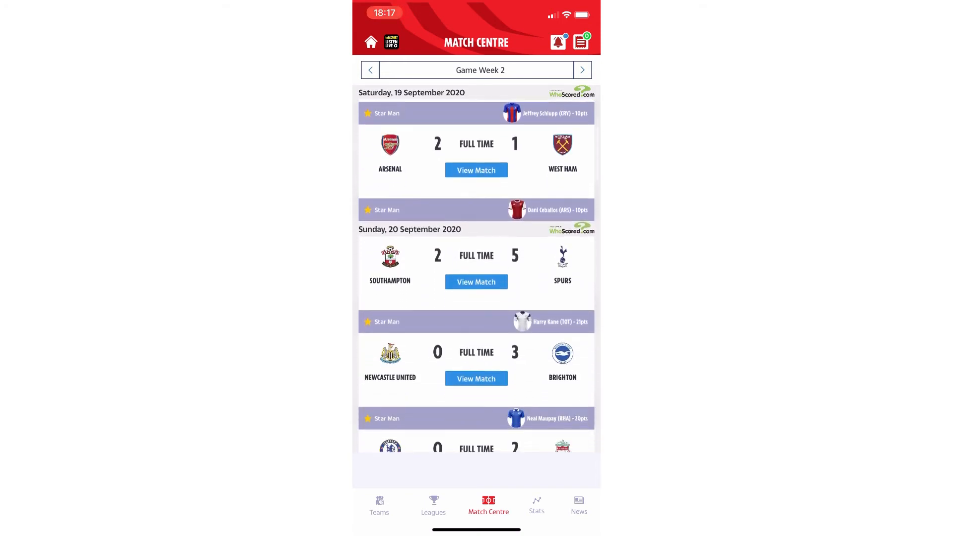
scroll("down", 3)
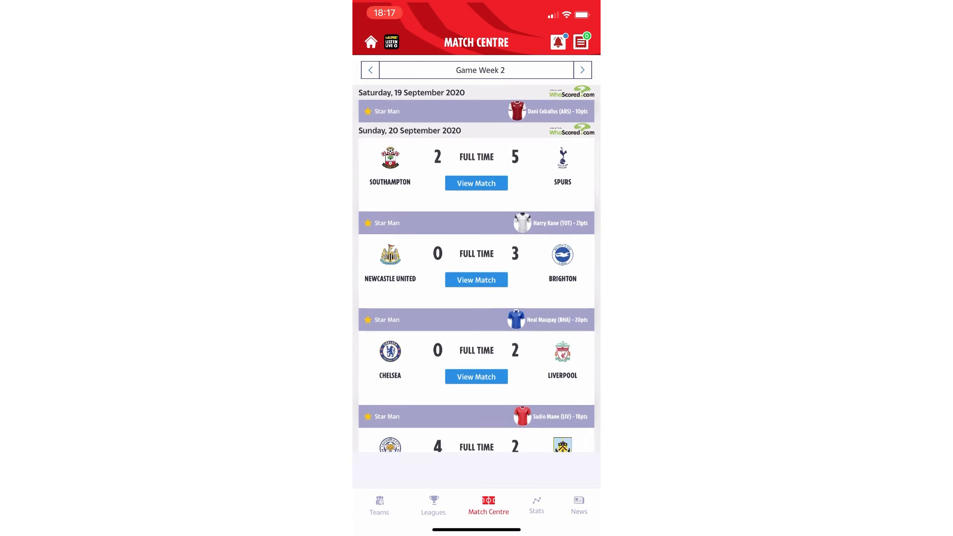
scroll("down", 3)
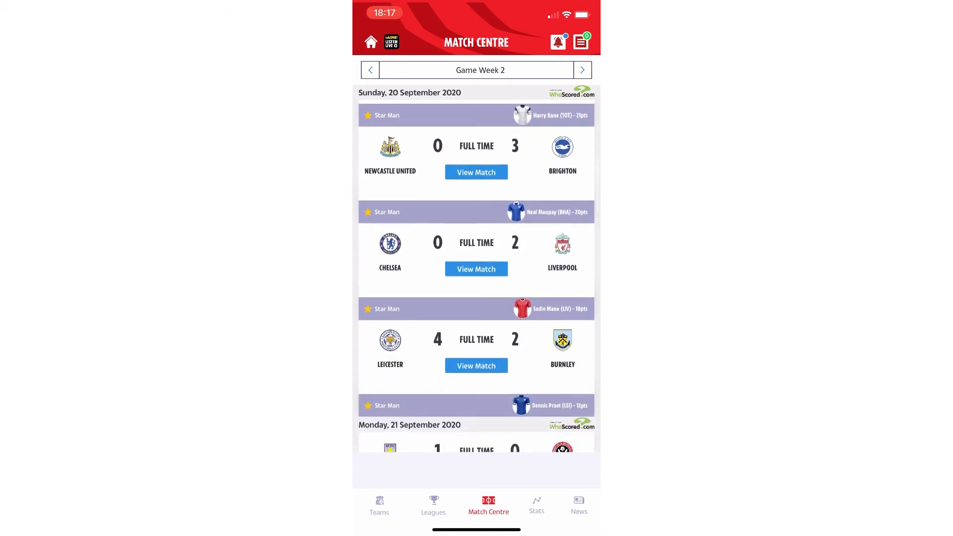
scroll("down", 3)
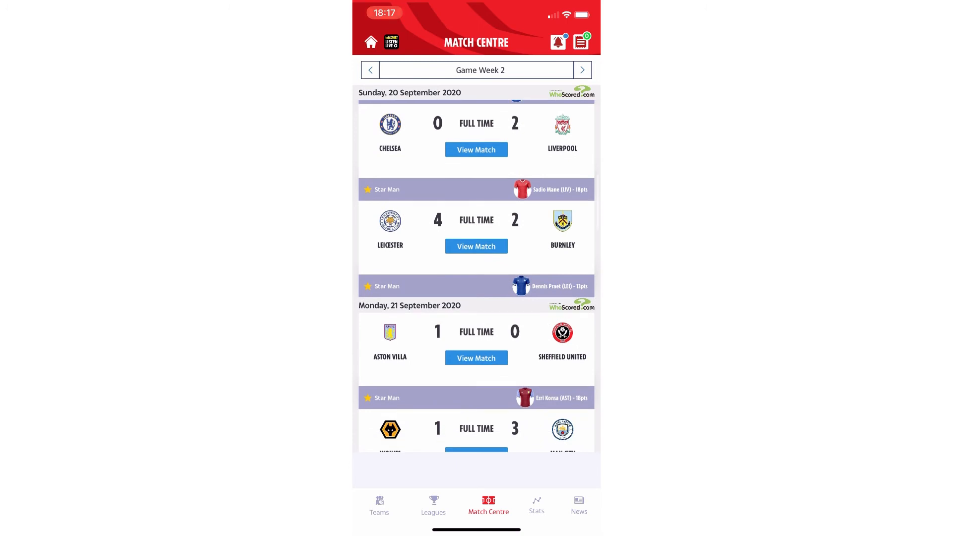
scroll("down", 3)
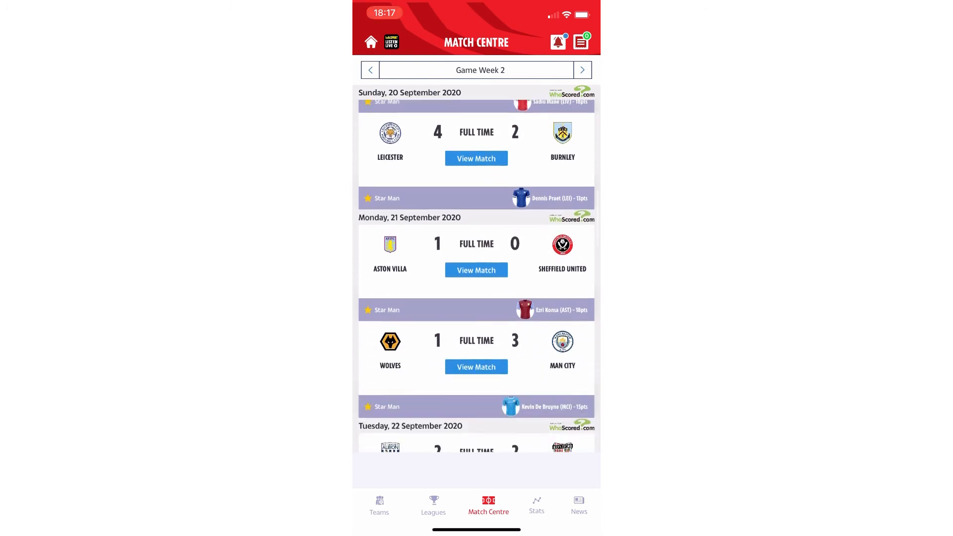
scroll("down", 3)
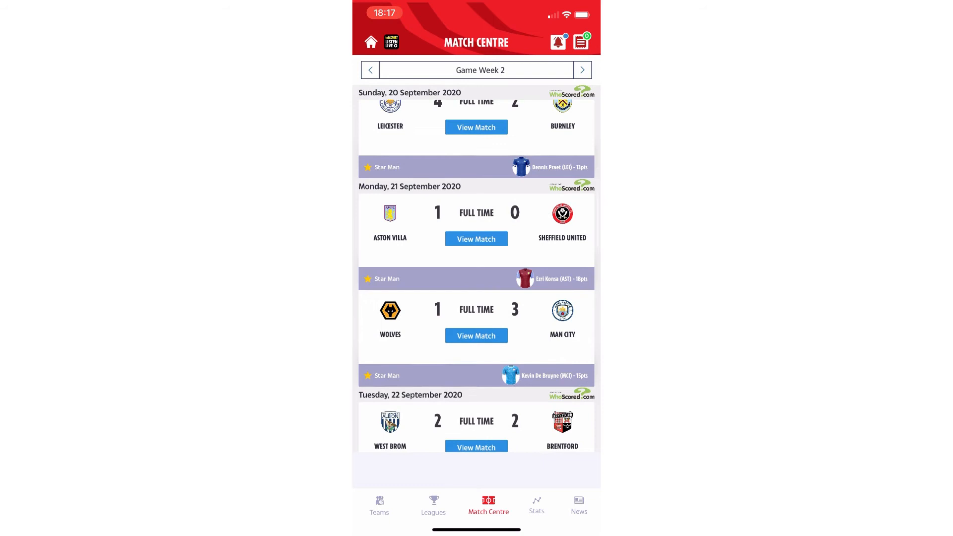
scroll("down", 3)
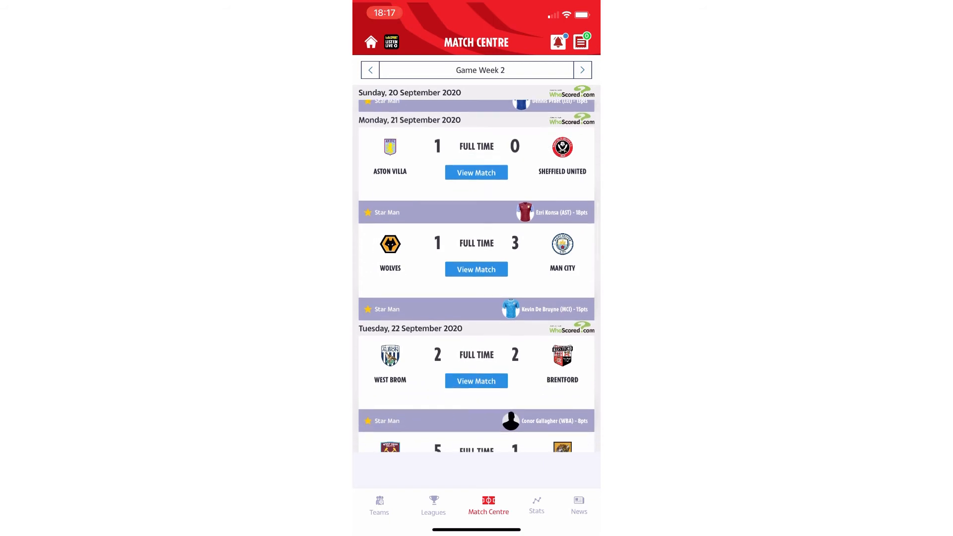
scroll("down", 3)
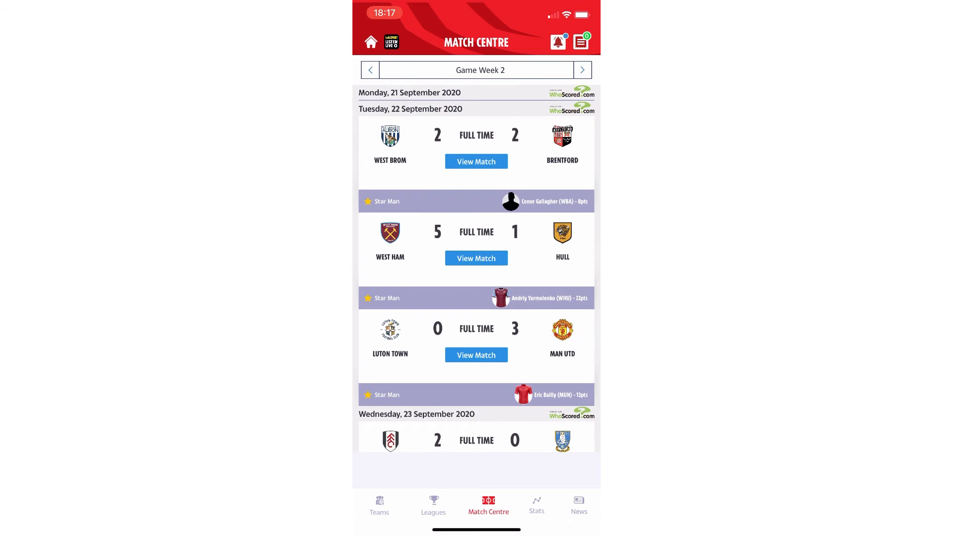
scroll("down", 3)
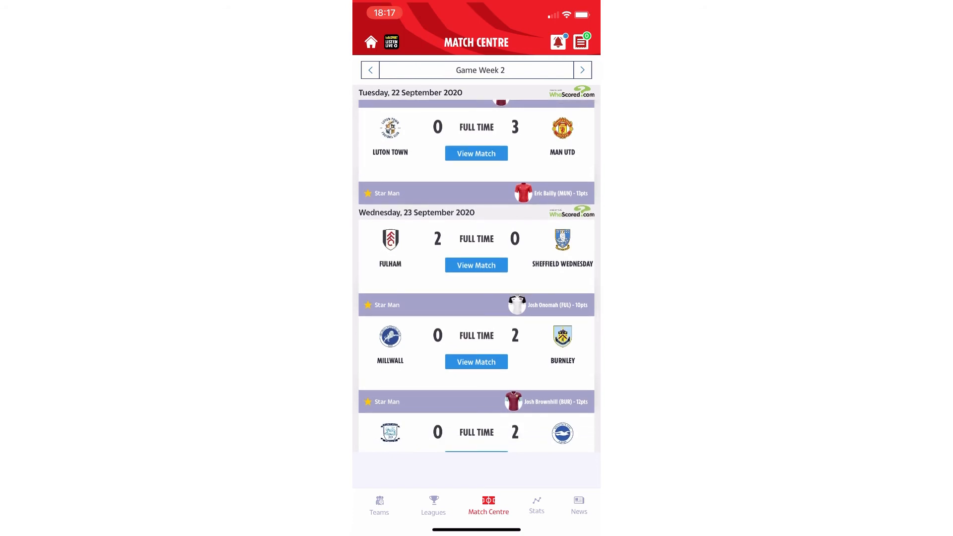
- Finish browsing Game Week 2 results and reopen the mini league standings table
scroll("down", 3)
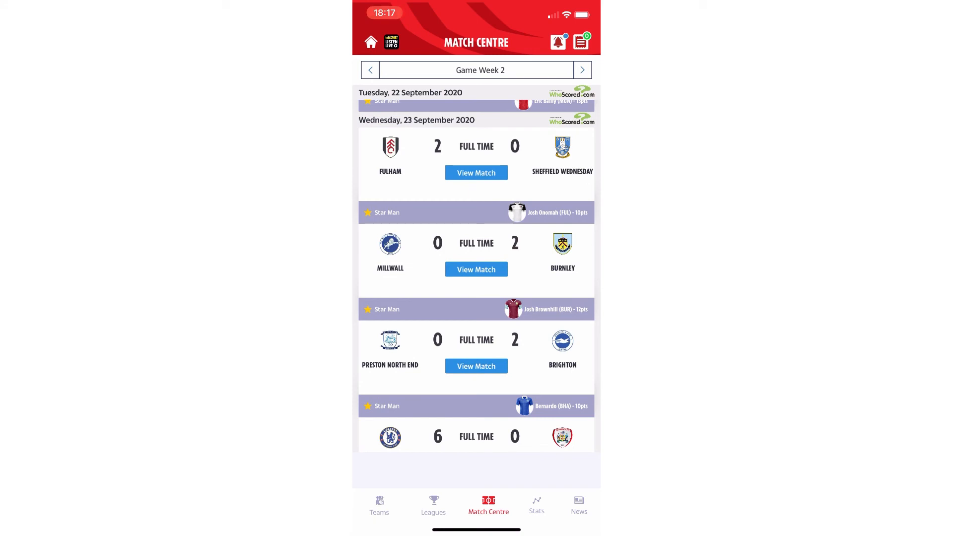
scroll("down", 3)
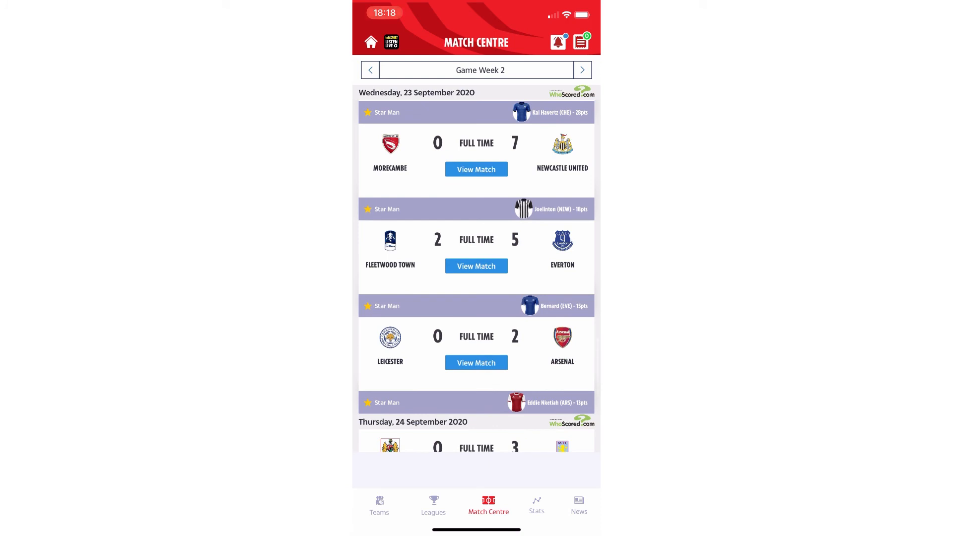
scroll("down", 3)
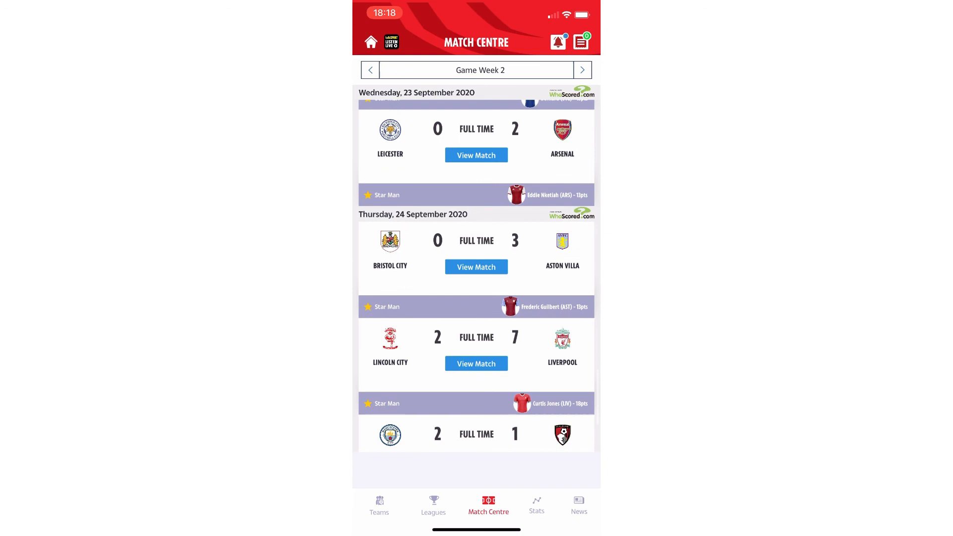
scroll("down", 3)
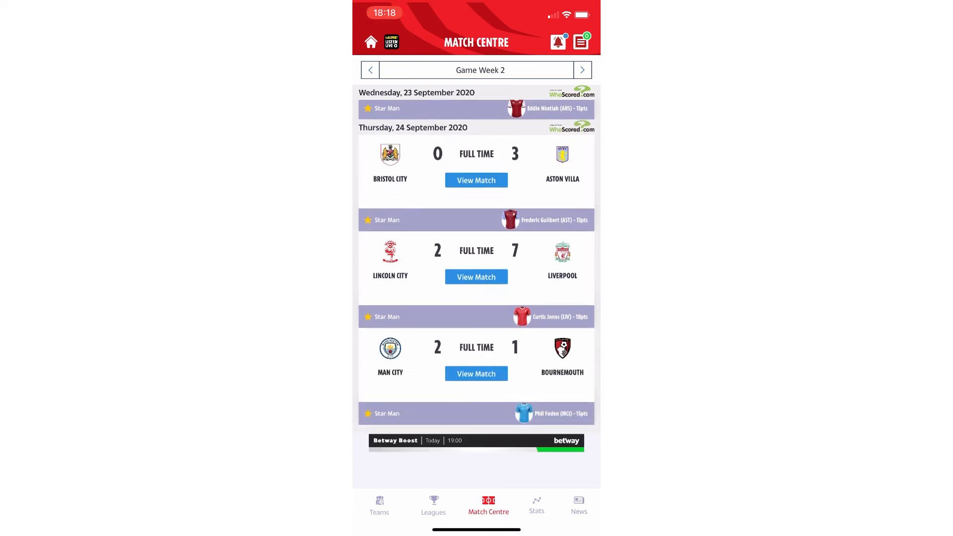
scroll("down", 3)
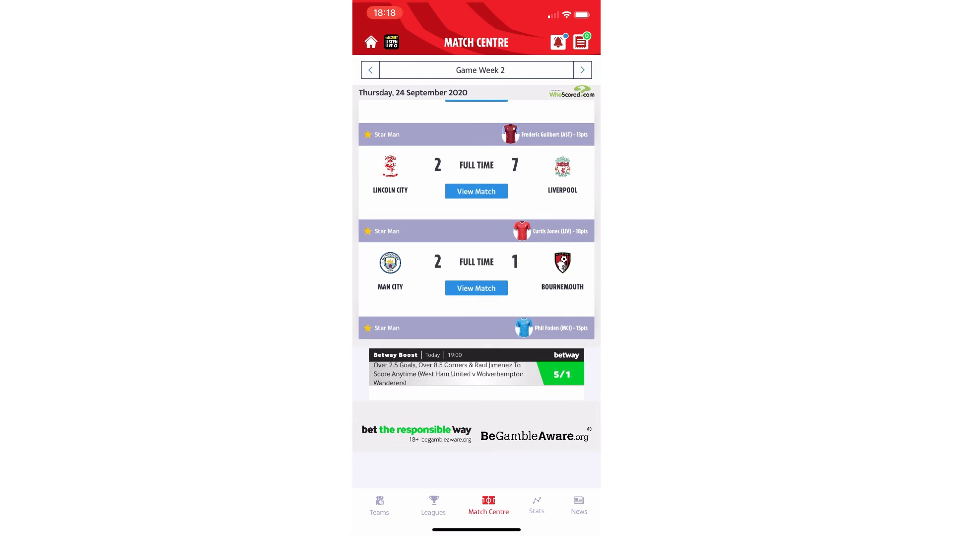
left_click(432, 505)
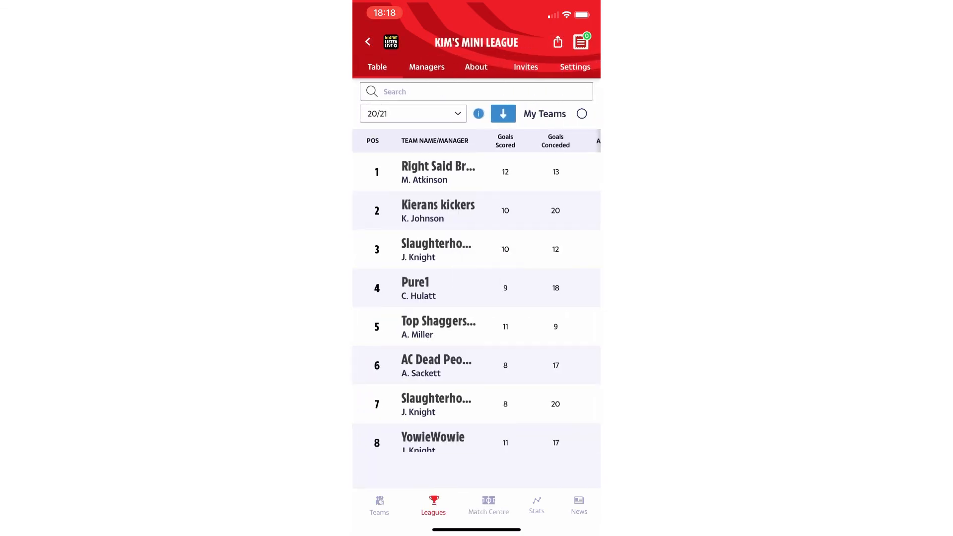
left_click(427, 67)
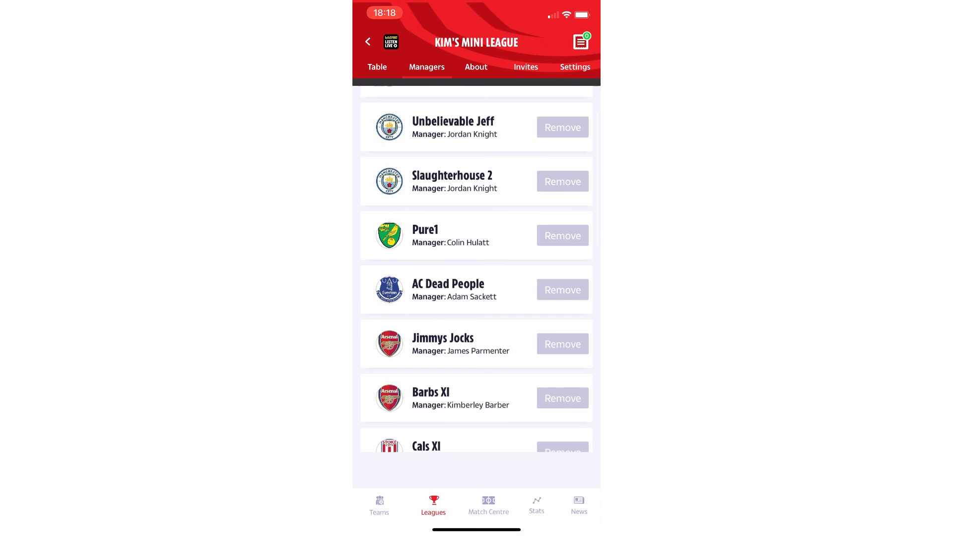
scroll("down", 3)
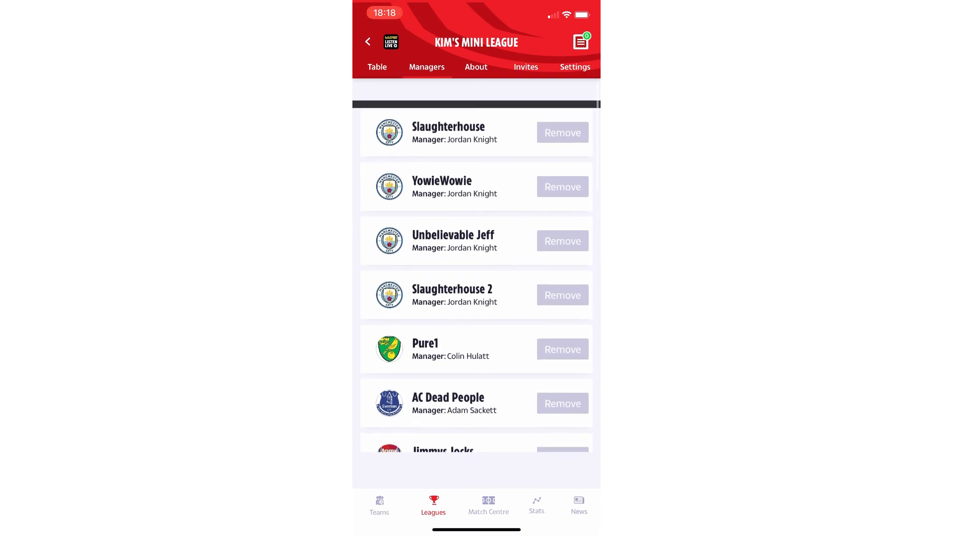
scroll("down", 3)
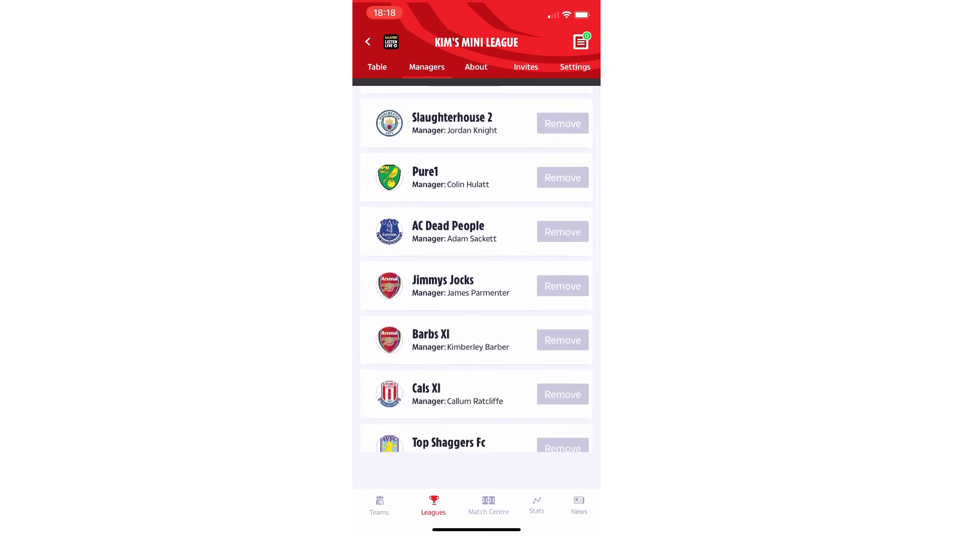
scroll("down", 3)
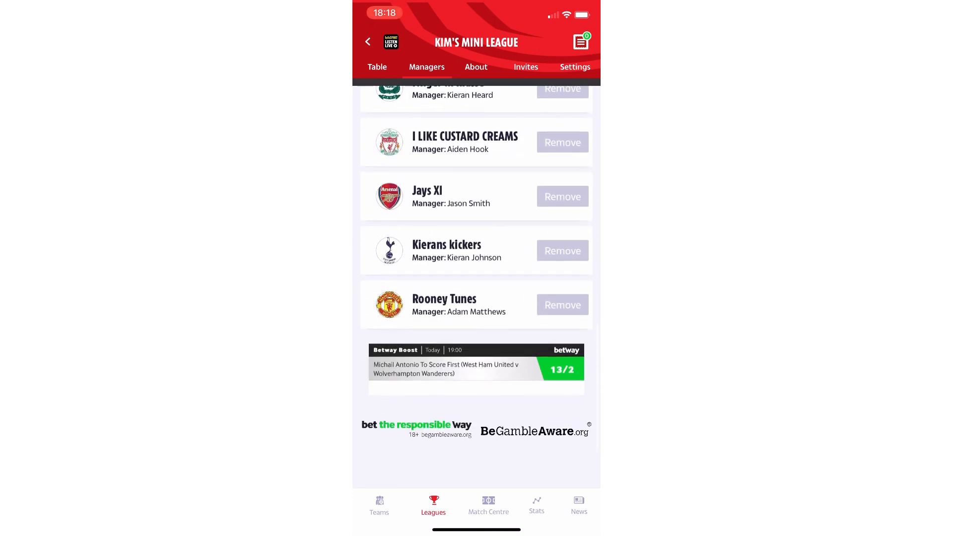
scroll("up", 3)
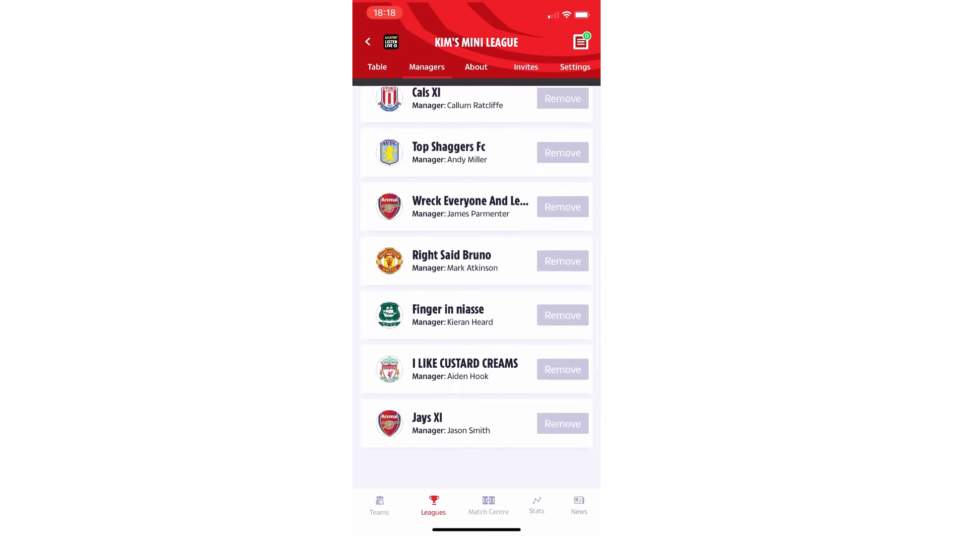
left_click(524, 67)
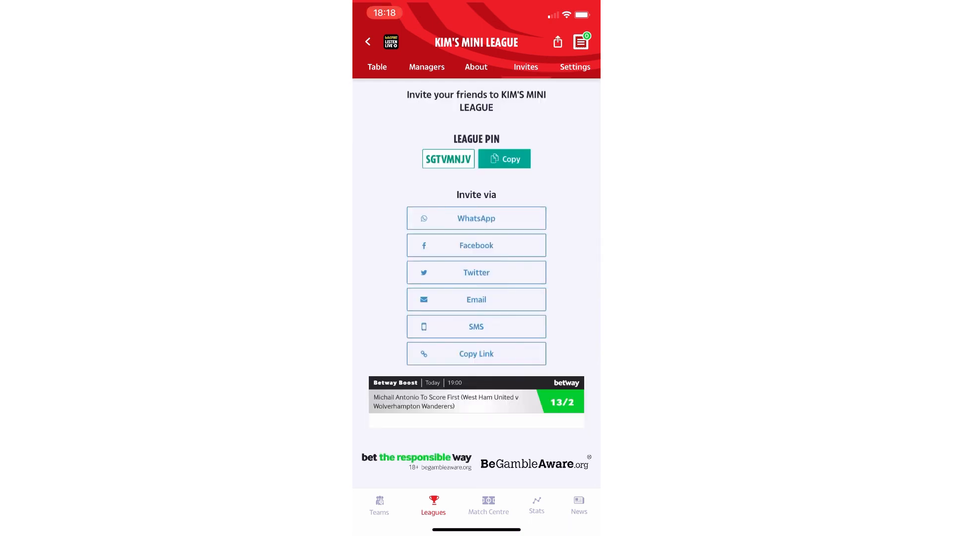
left_click(503, 159)
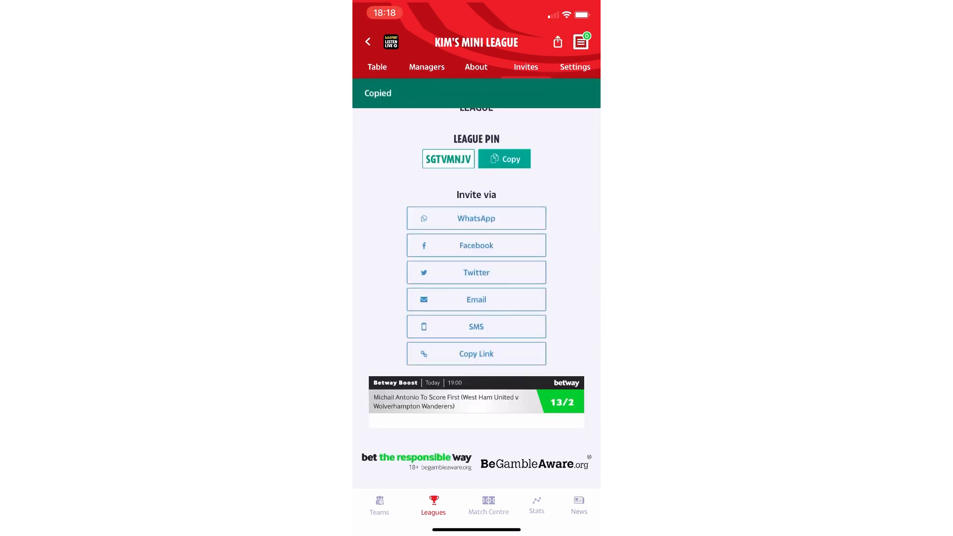